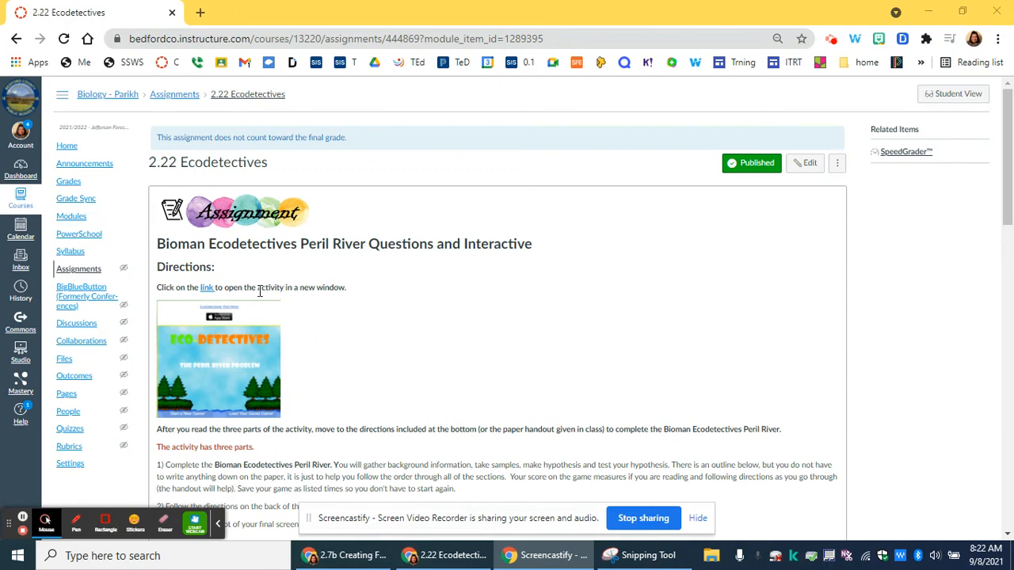
mouse_move(207, 288)
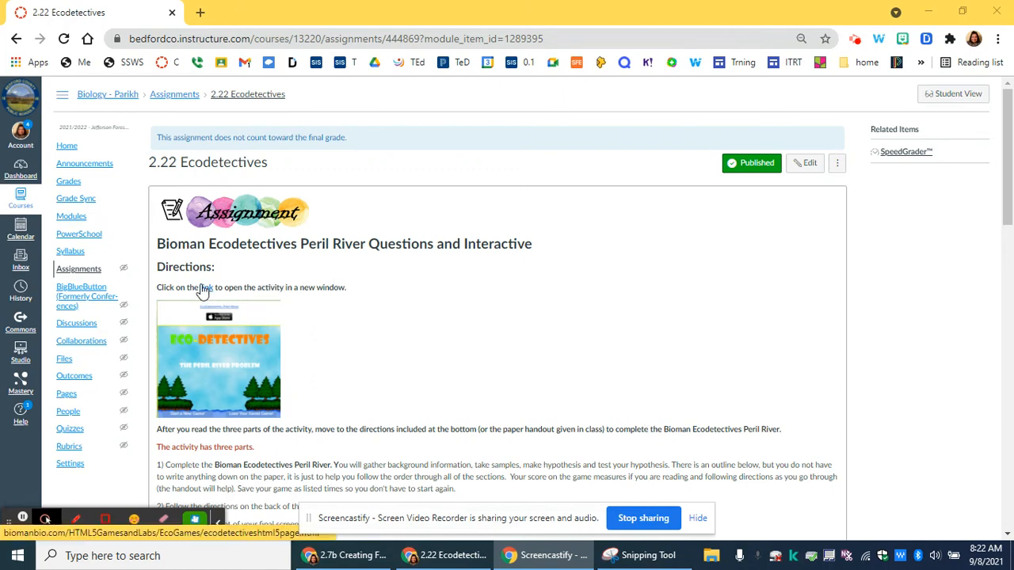
Launch the Bioman EcoDetectives: Peril River activity from the Canvas assignment link in a new tab.
click(218, 360)
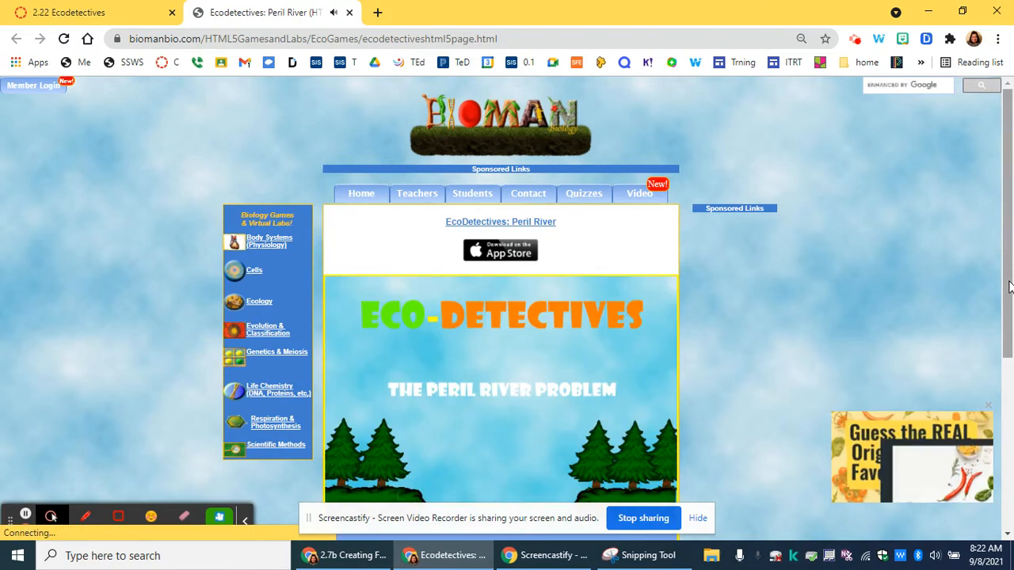
Start a new EcoDetectives game and continue past the title screen to the Peril River problem.
scroll(down, 3)
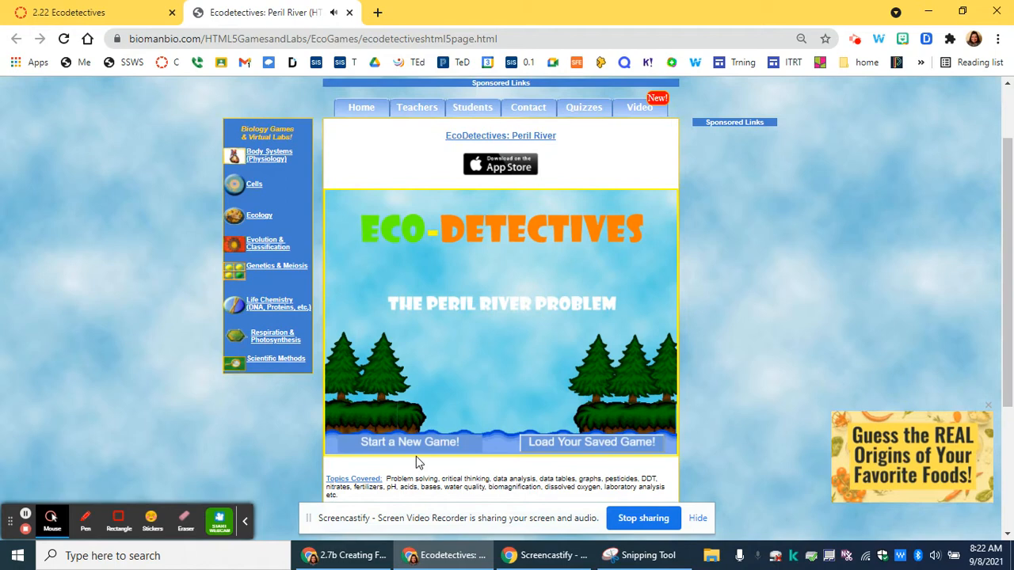
click(409, 442)
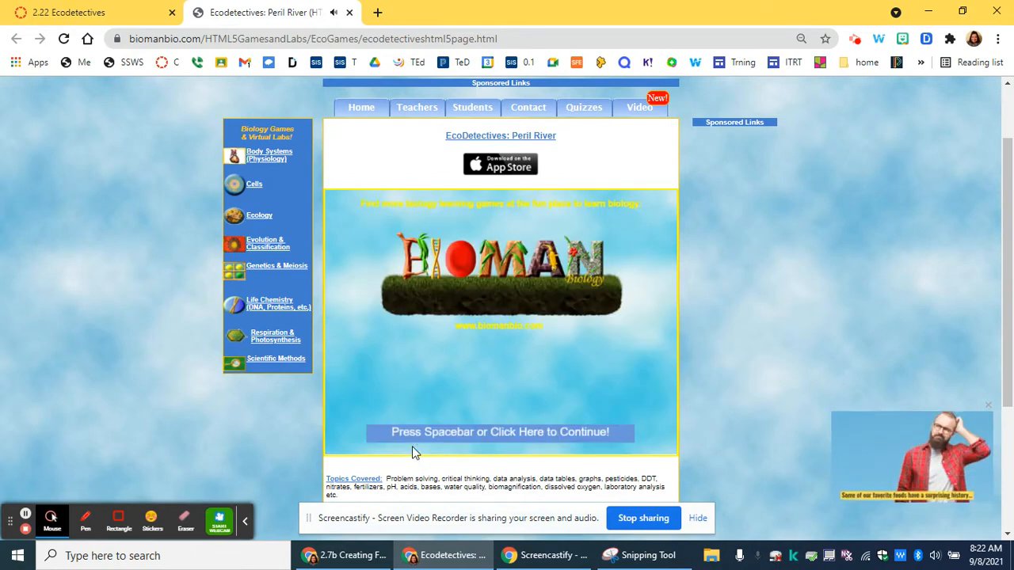
click(500, 432)
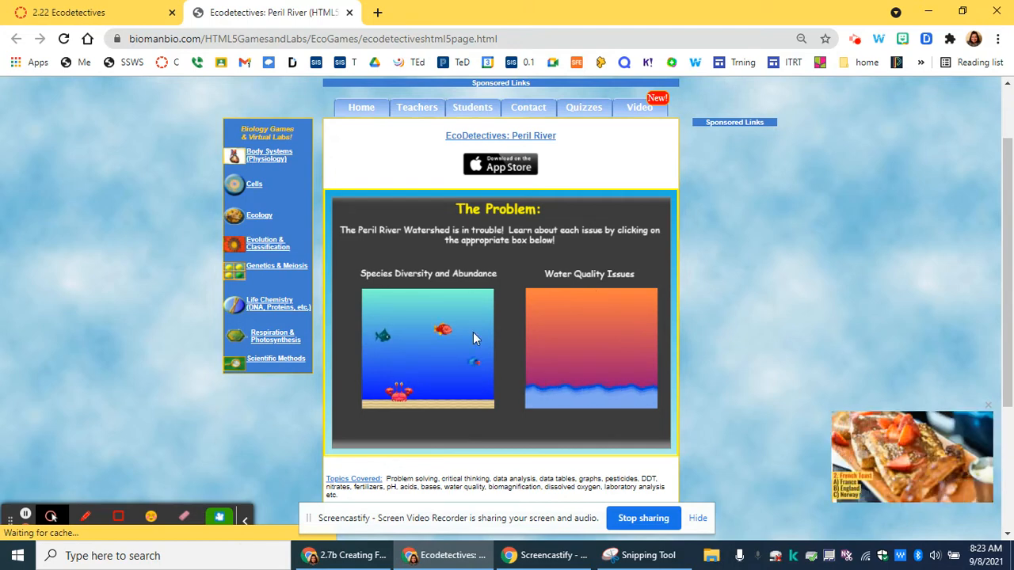
Enter the Species Diversity and Abundance topic comparing 1950 and present species.
click(427, 349)
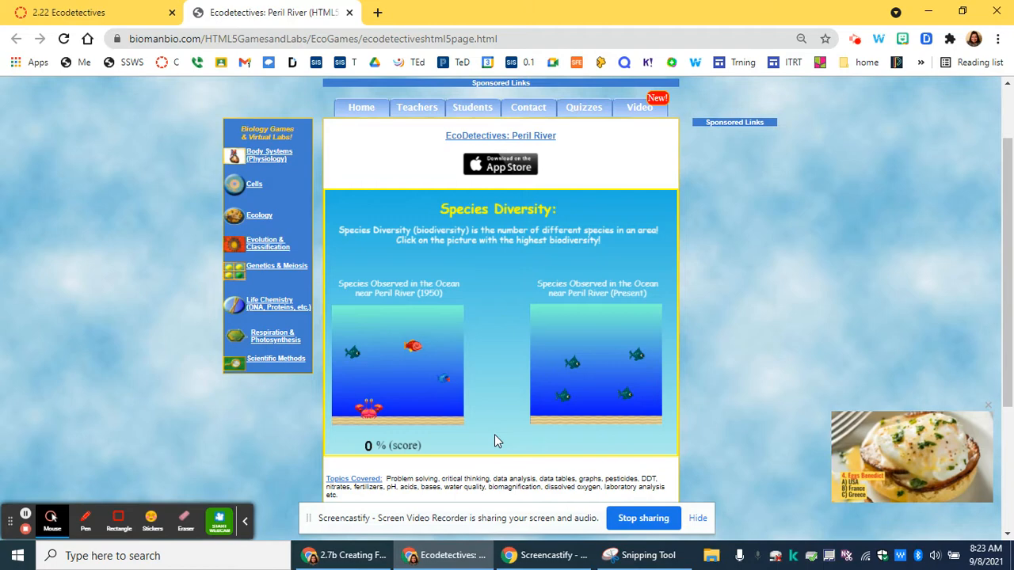
mouse_move(24, 520)
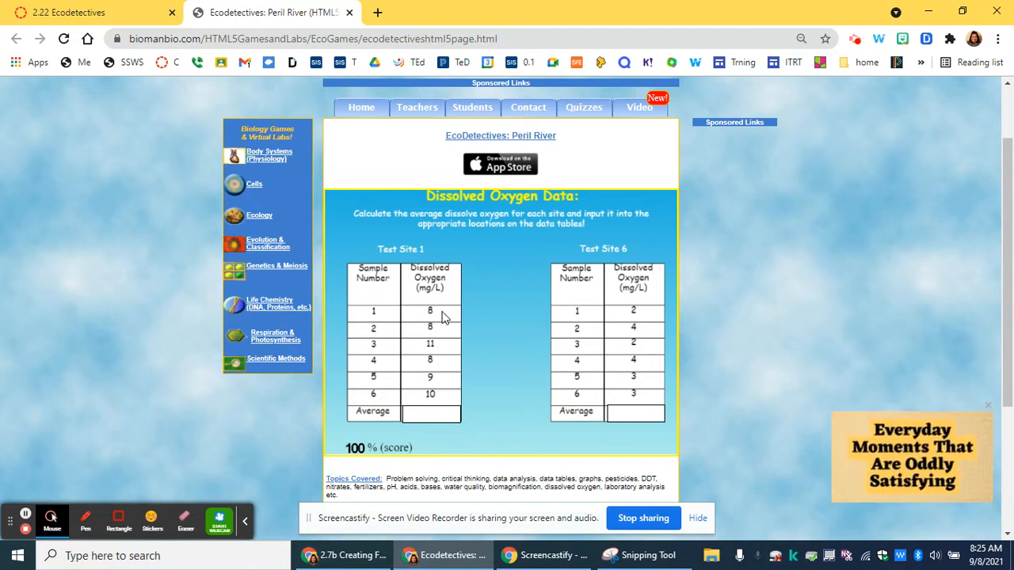
mouse_move(454, 339)
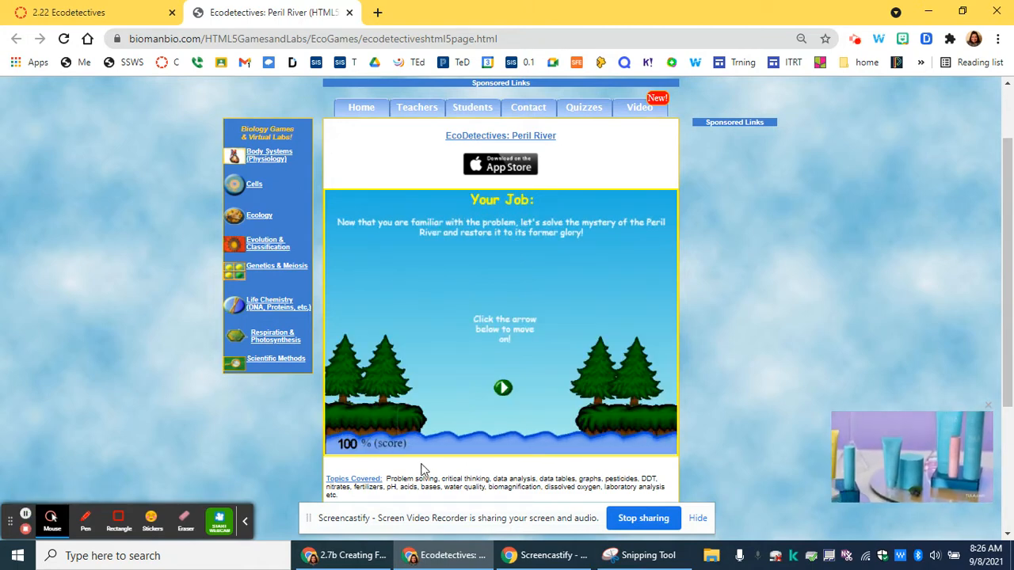
mouse_move(555, 389)
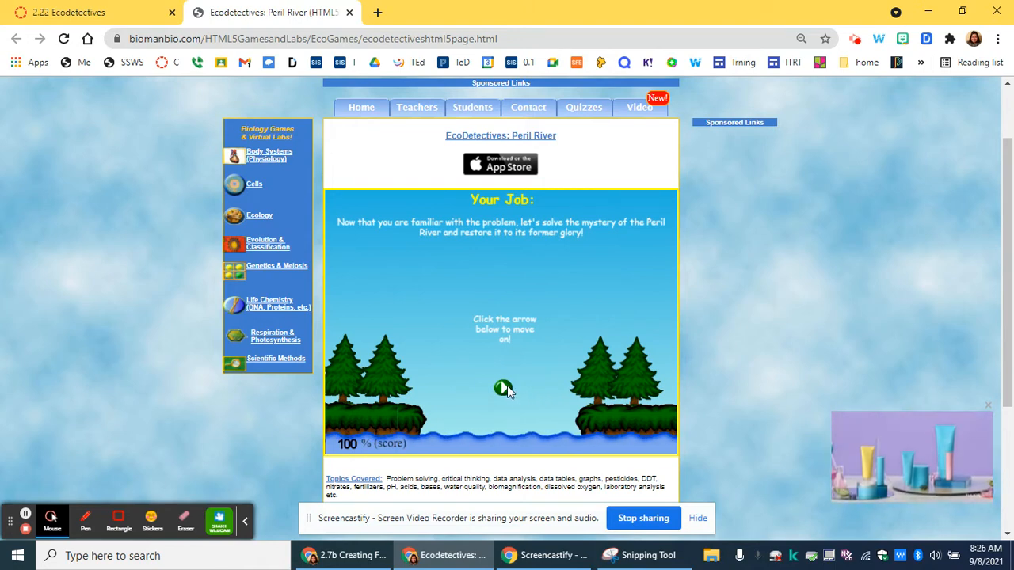
Move on to the mission choices and view the score sheet with The Problem at 100.
click(504, 387)
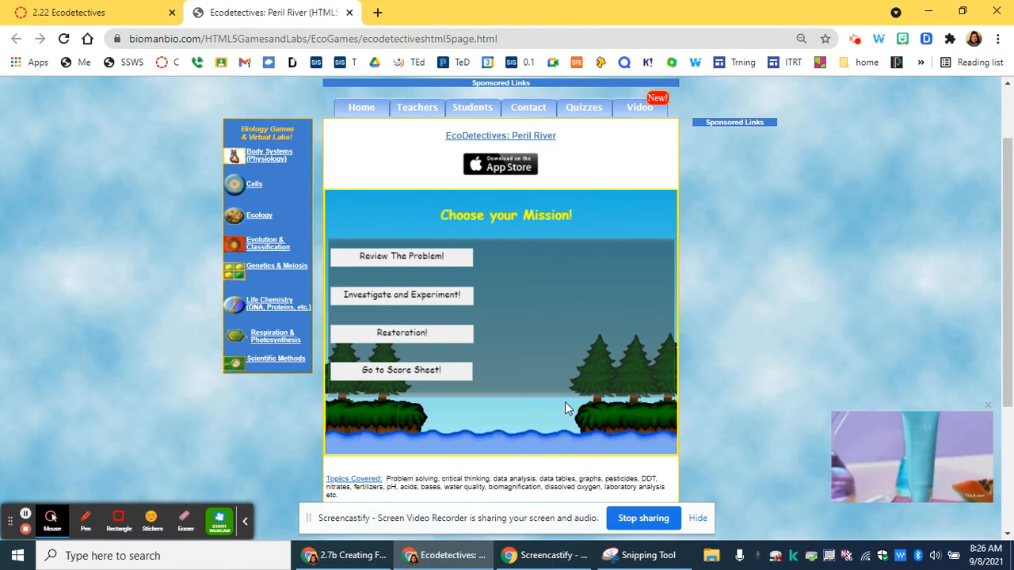
mouse_move(400, 256)
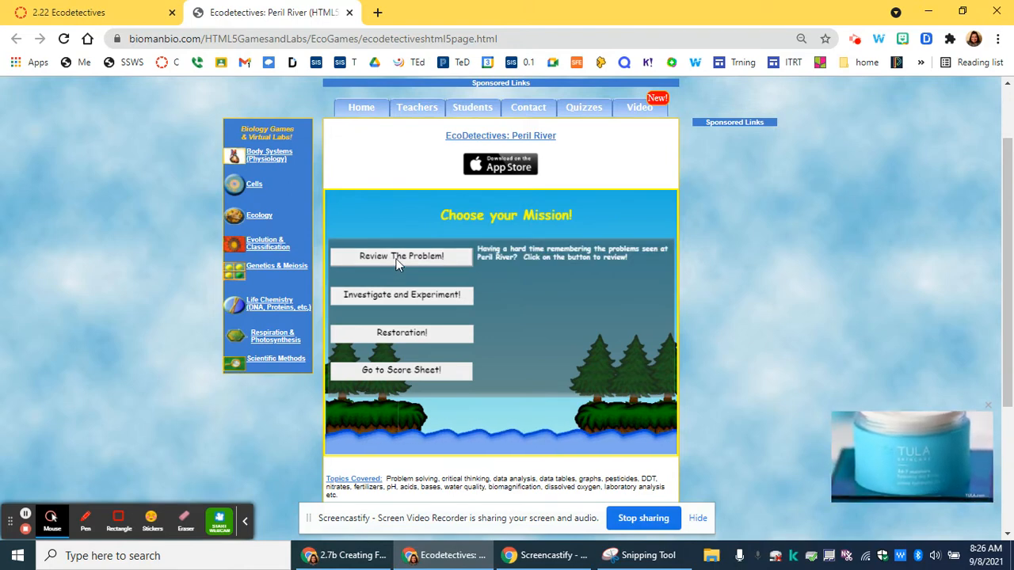
mouse_move(400, 293)
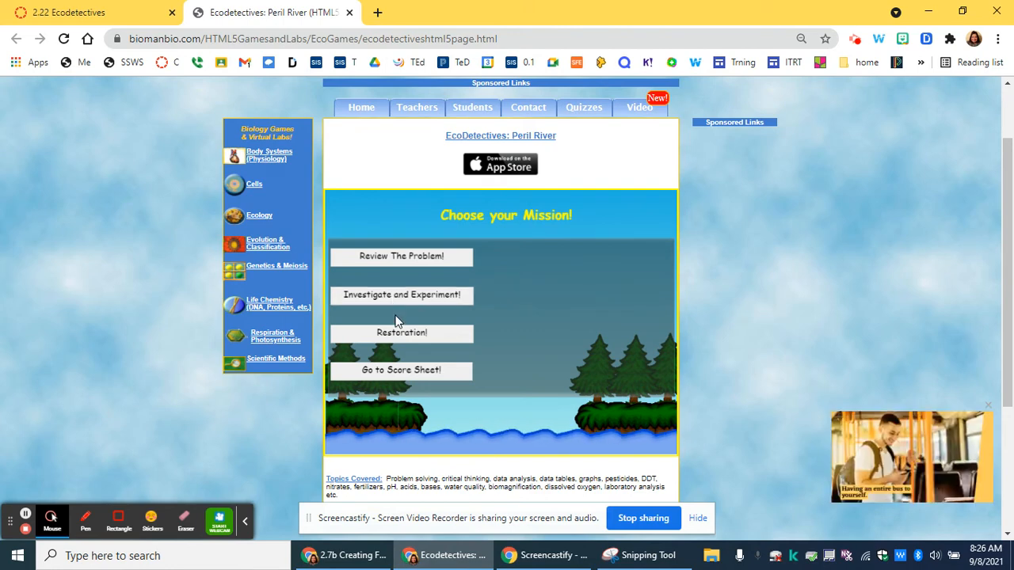
mouse_move(400, 370)
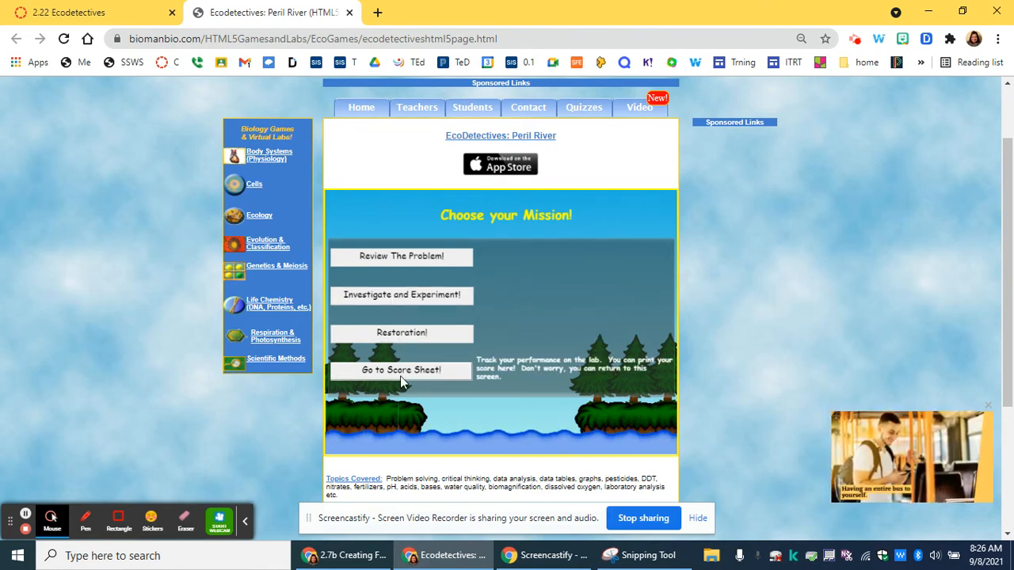
click(401, 370)
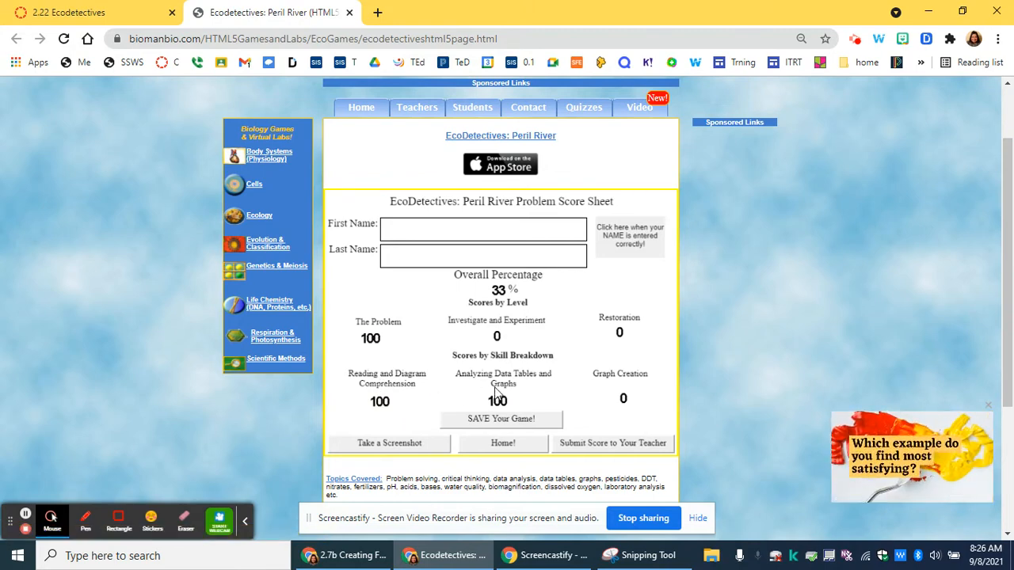
mouse_move(575, 463)
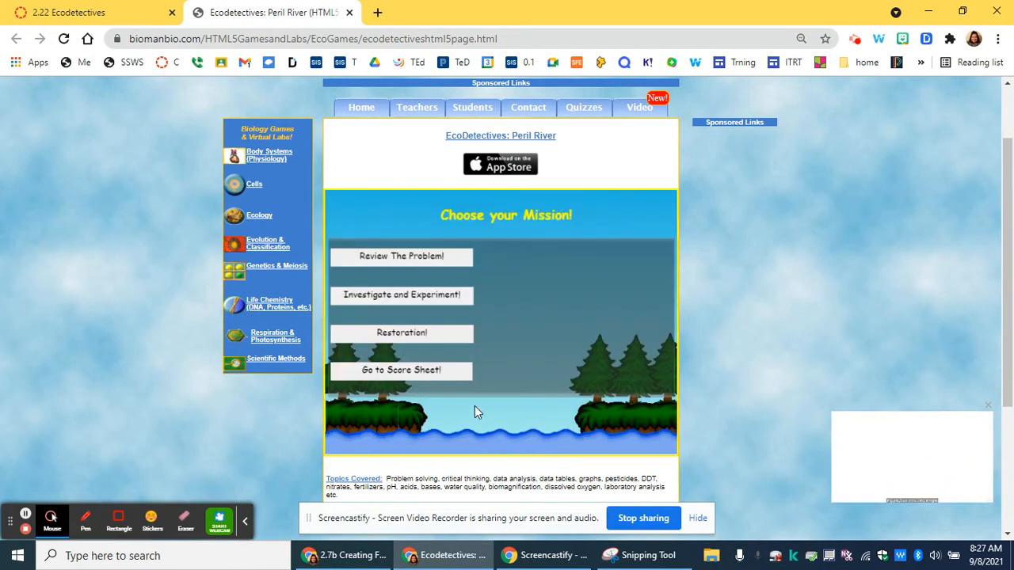
mouse_move(401, 294)
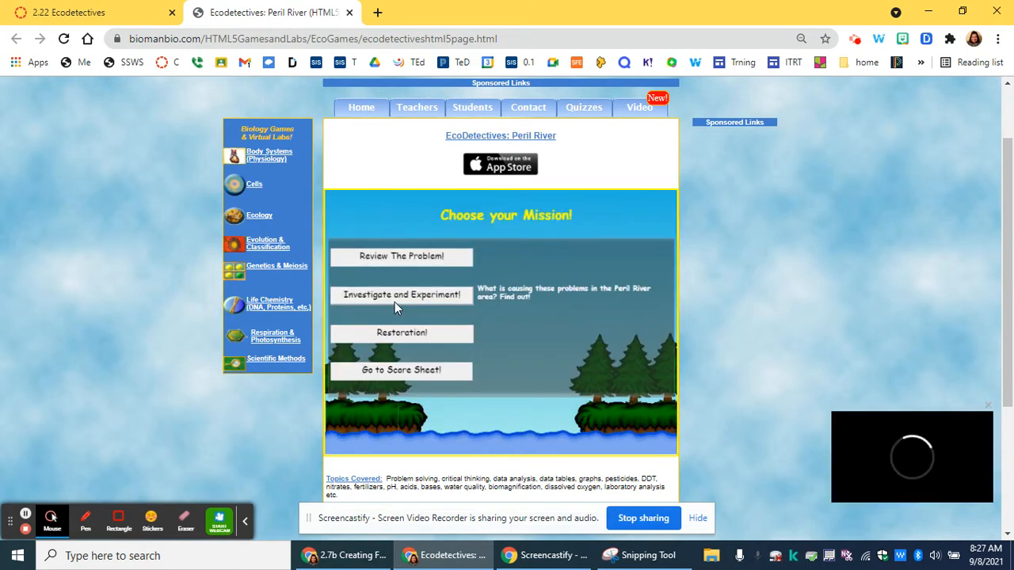
Begin the Investigate and Experiment mission with its three Peril River hypotheses.
click(403, 294)
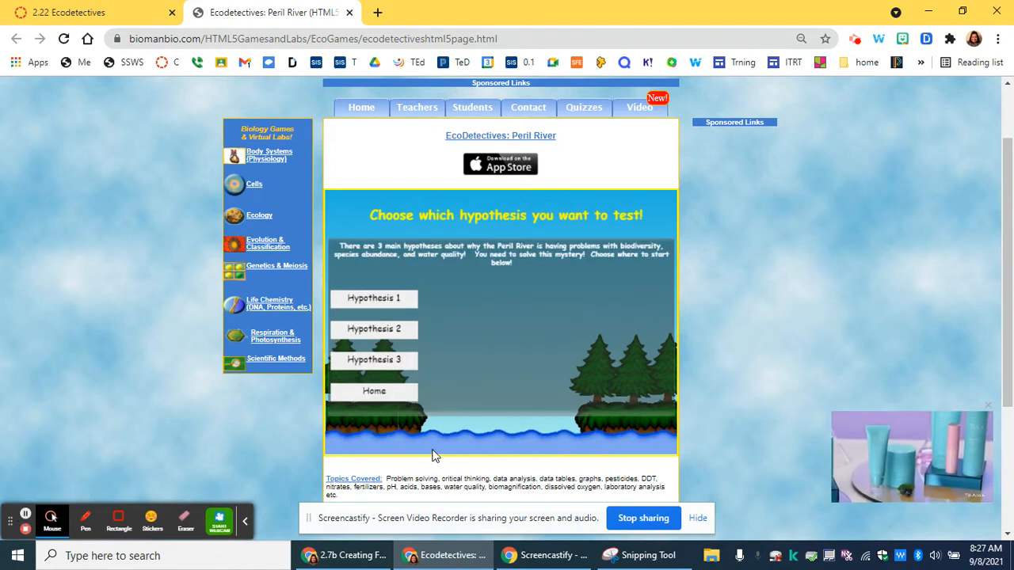
mouse_move(373, 298)
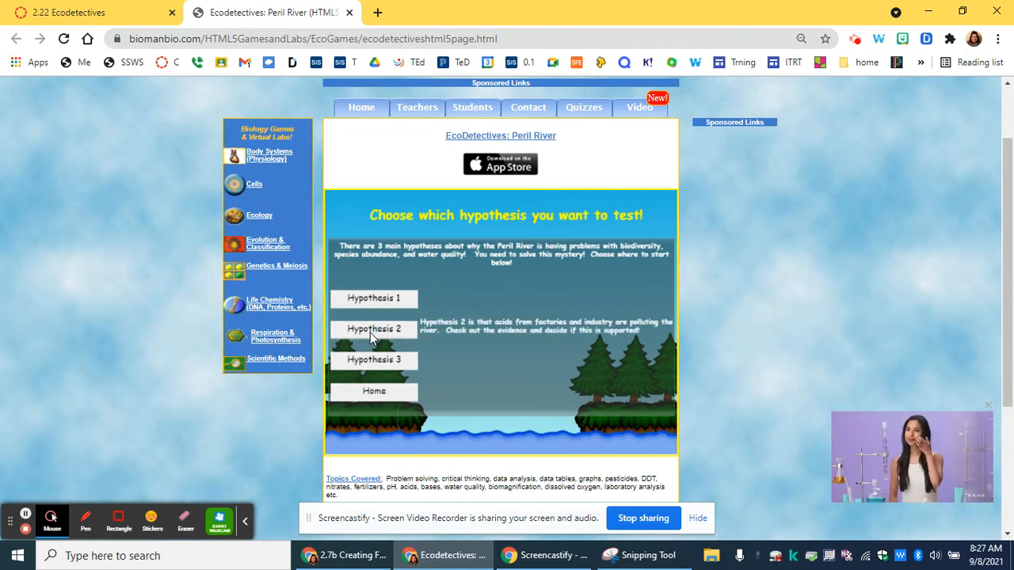
mouse_move(373, 360)
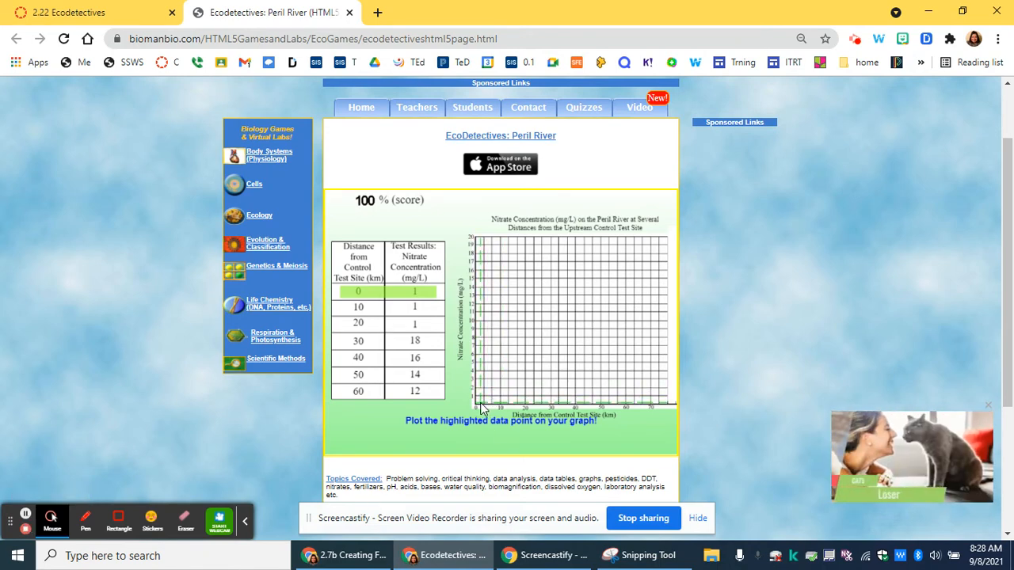
Place the 0 km nitrate point, draw the connecting line, and continue after analyzing the data.
click(482, 408)
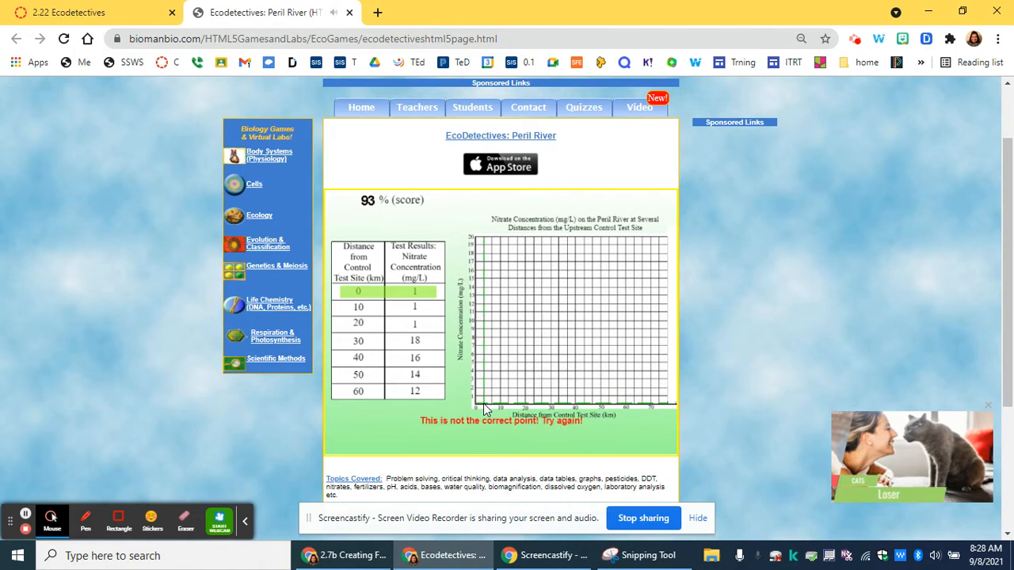
click(480, 400)
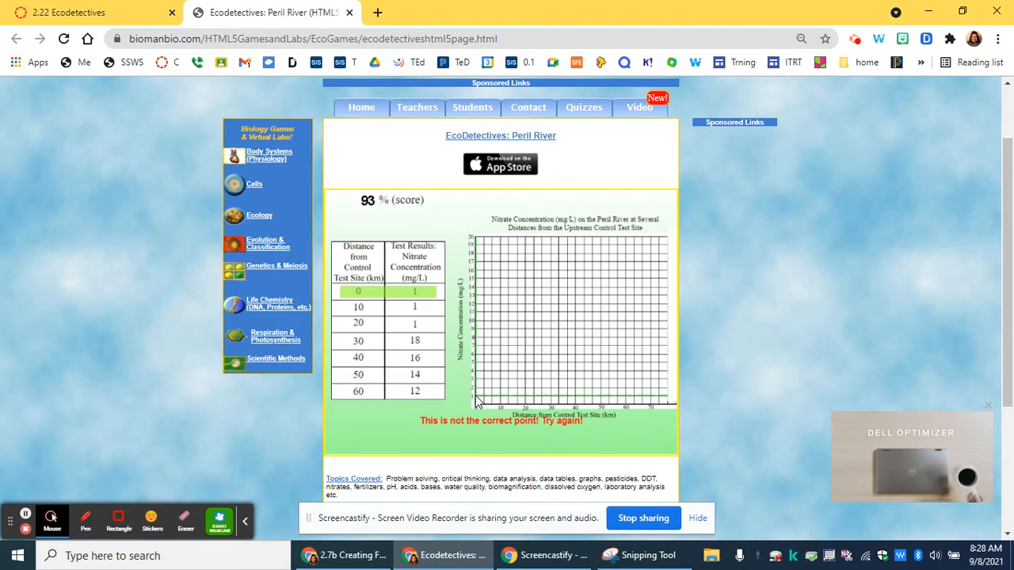
click(475, 393)
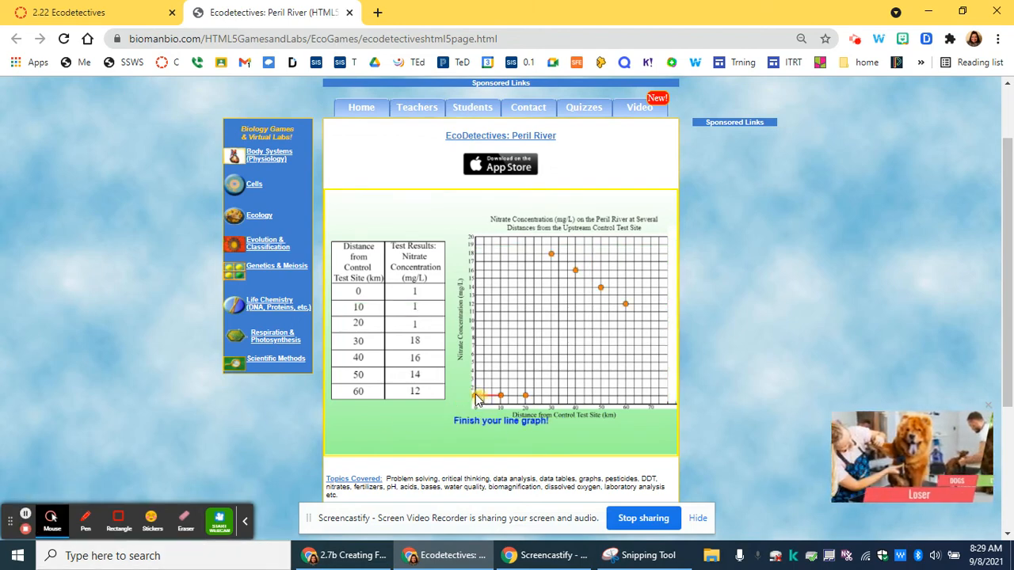
drag(475, 396, 551, 253)
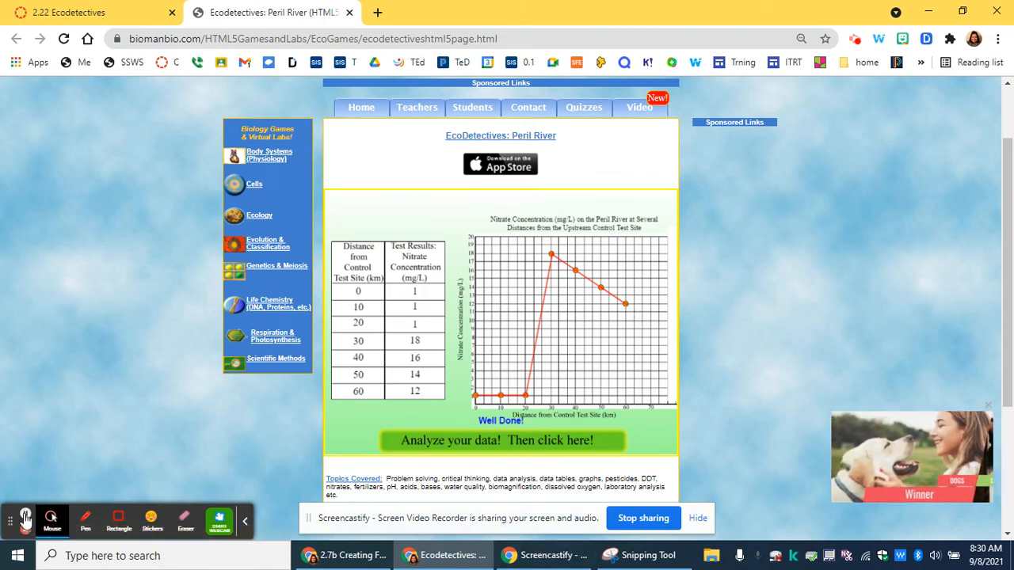
click(500, 441)
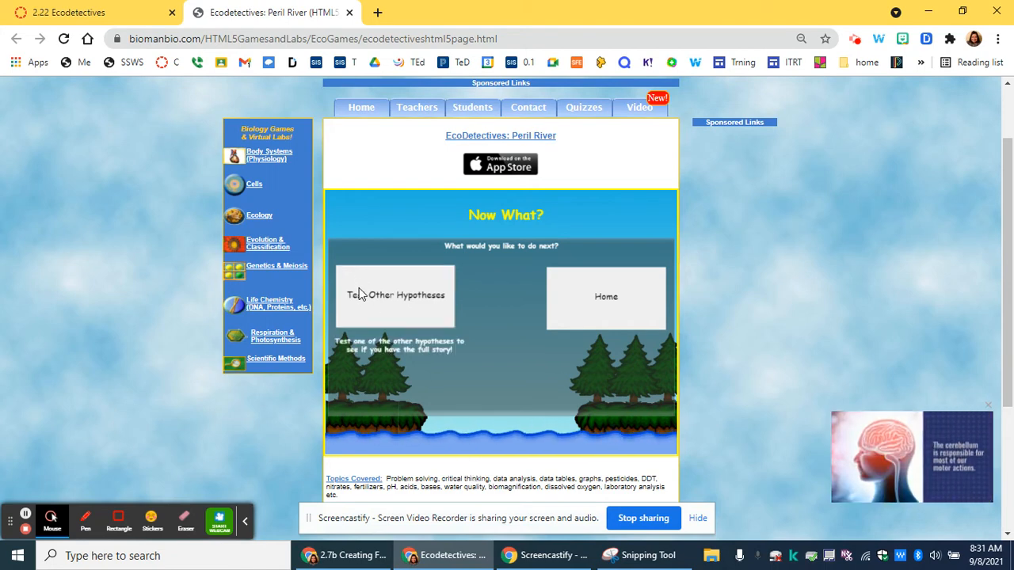
Go back to test other hypotheses and check progress on the score sheet.
click(396, 295)
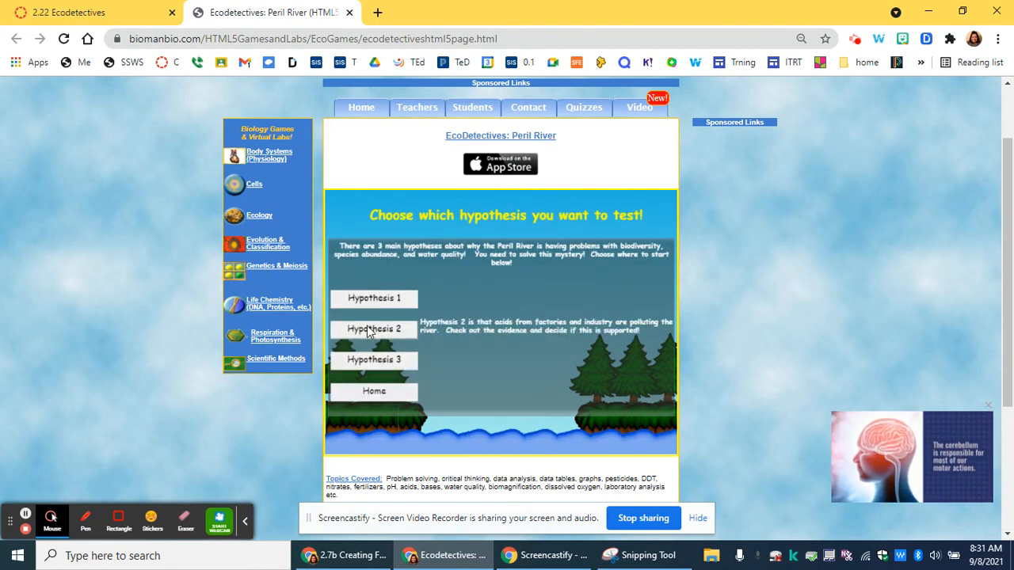
mouse_move(369, 378)
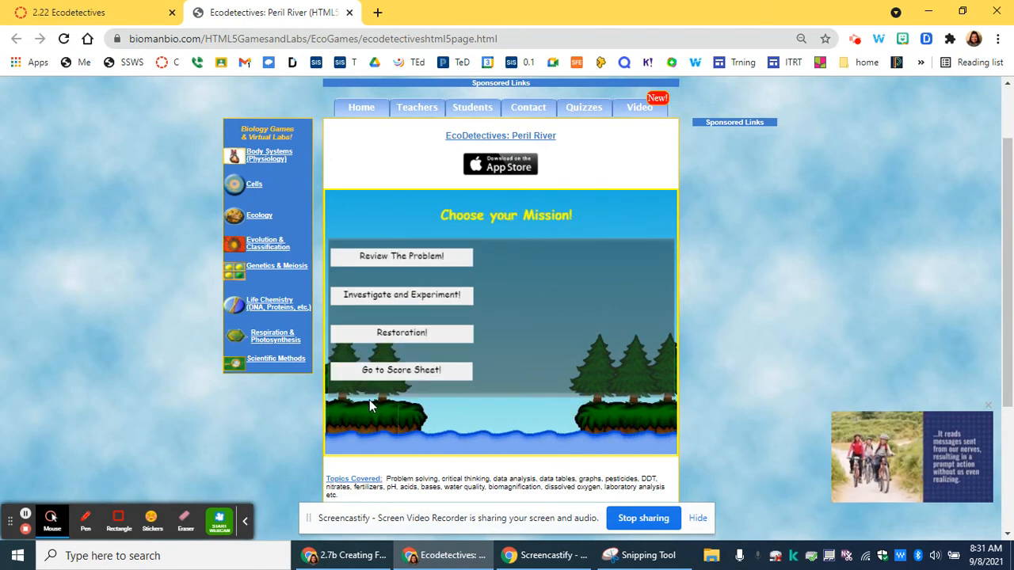
mouse_move(400, 331)
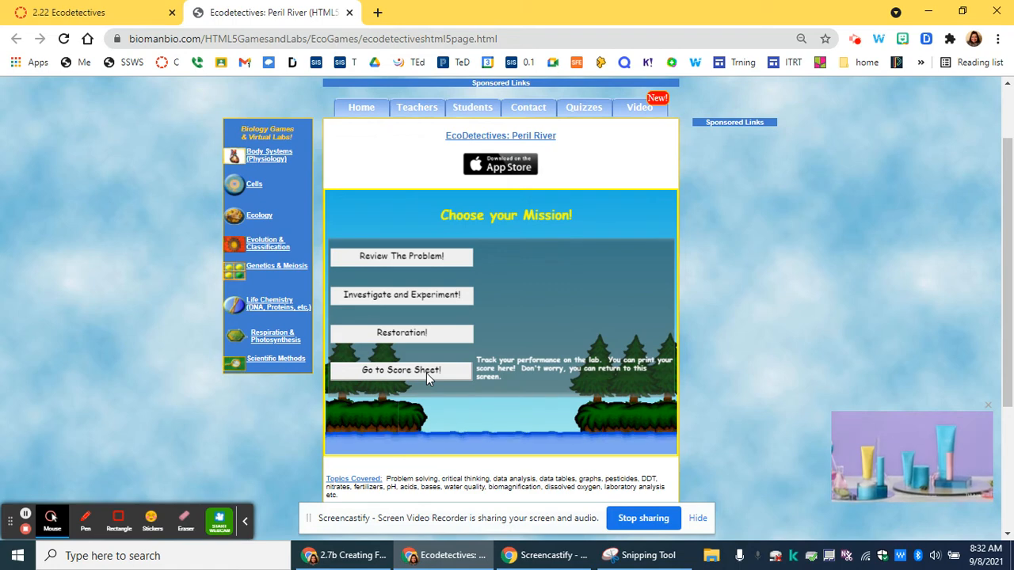
click(401, 370)
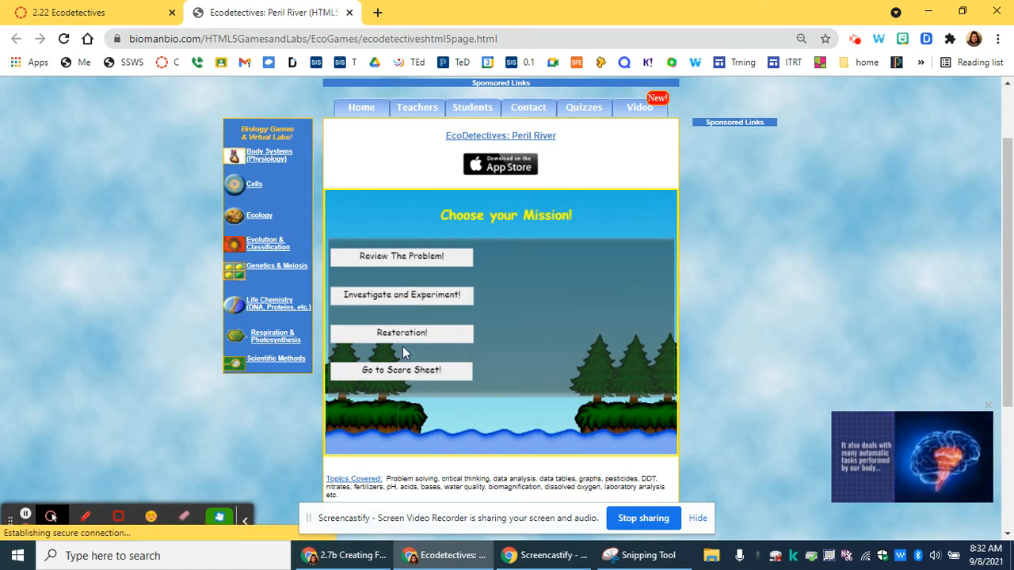
mouse_move(401, 333)
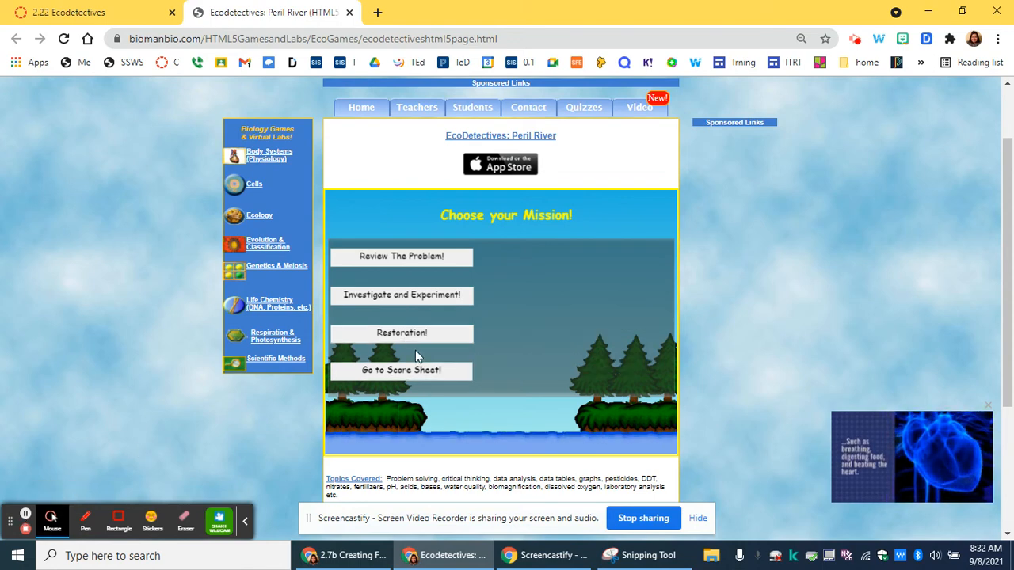
Enter the Restoration section and choose a restoration recommendation.
click(401, 333)
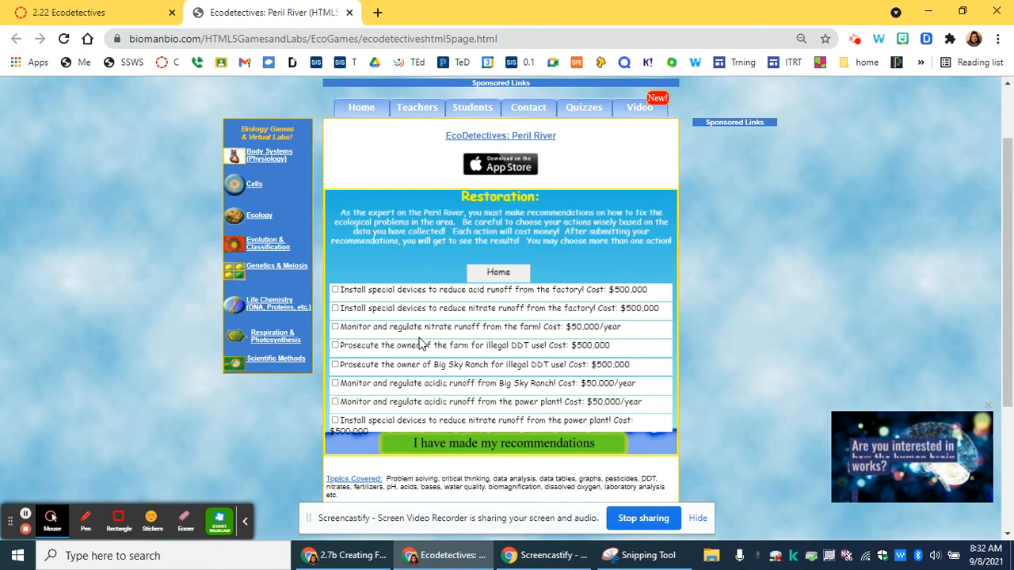
mouse_move(398, 347)
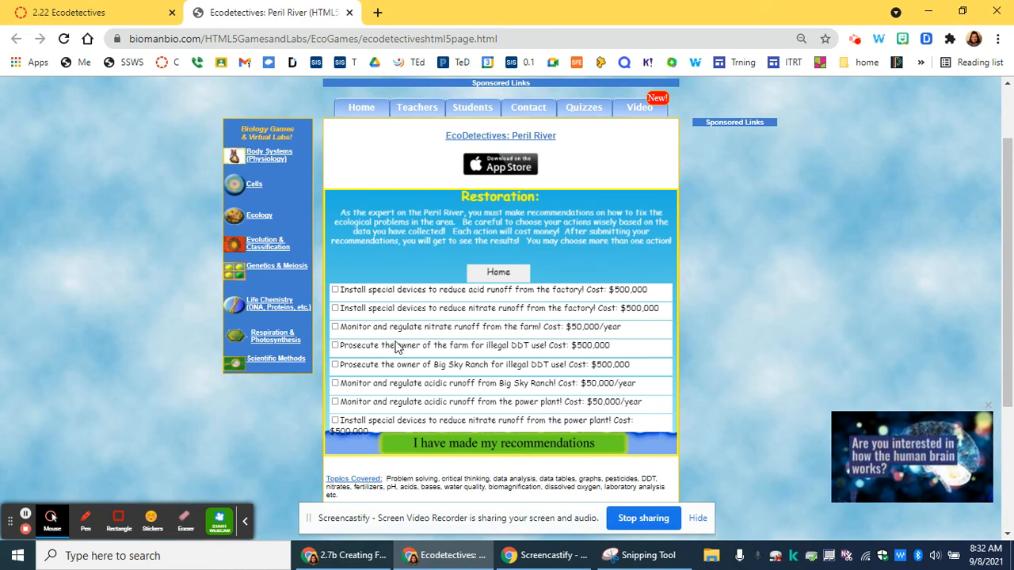
click(501, 443)
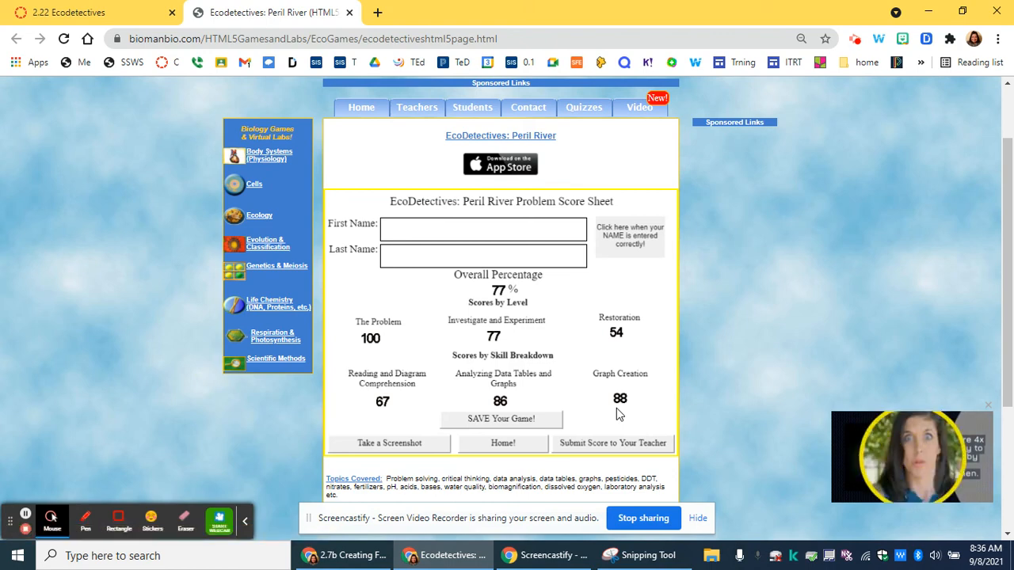
click(483, 229)
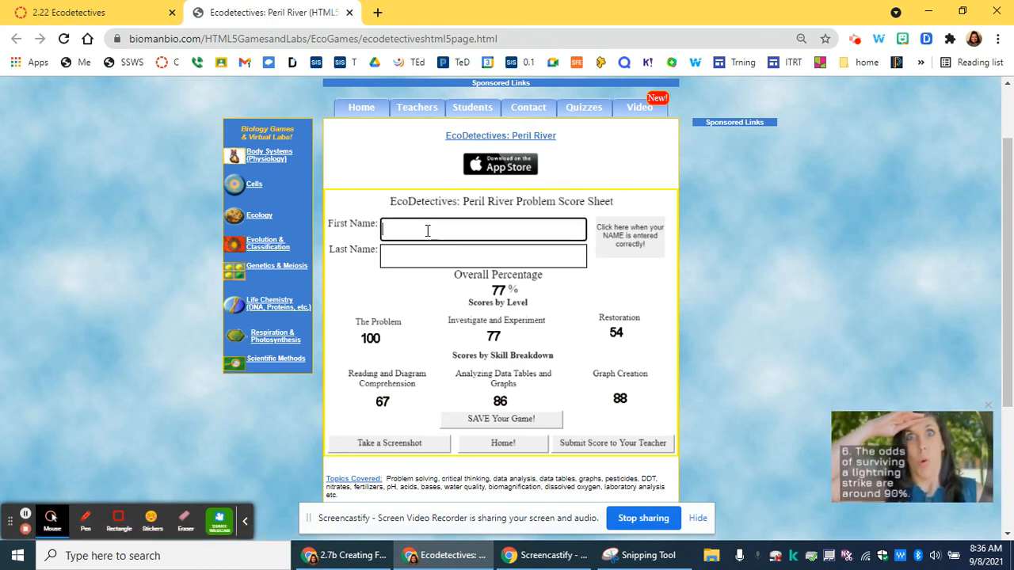
mouse_move(632, 319)
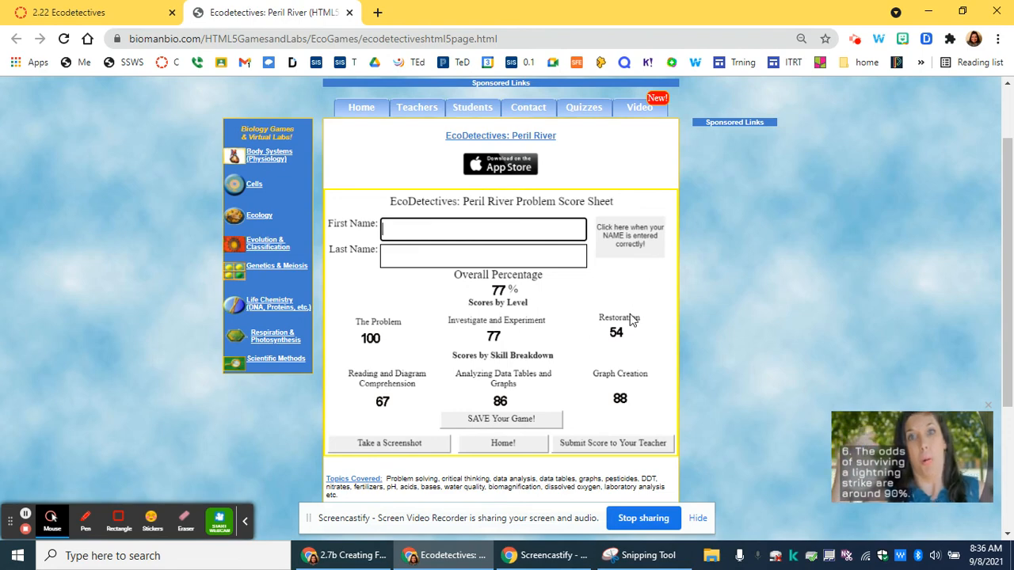